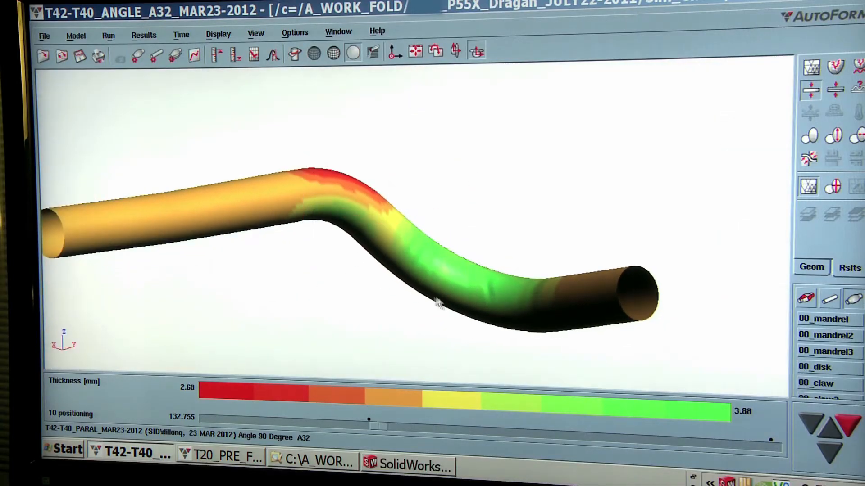
mouse_move(438, 278)
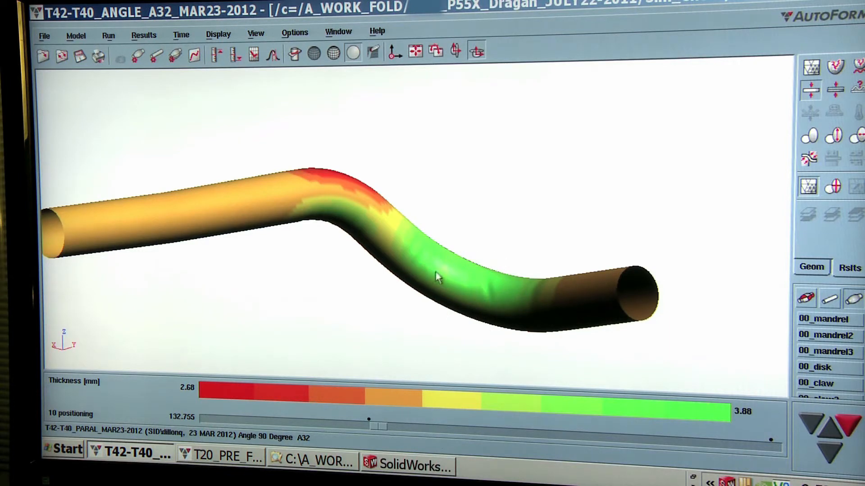